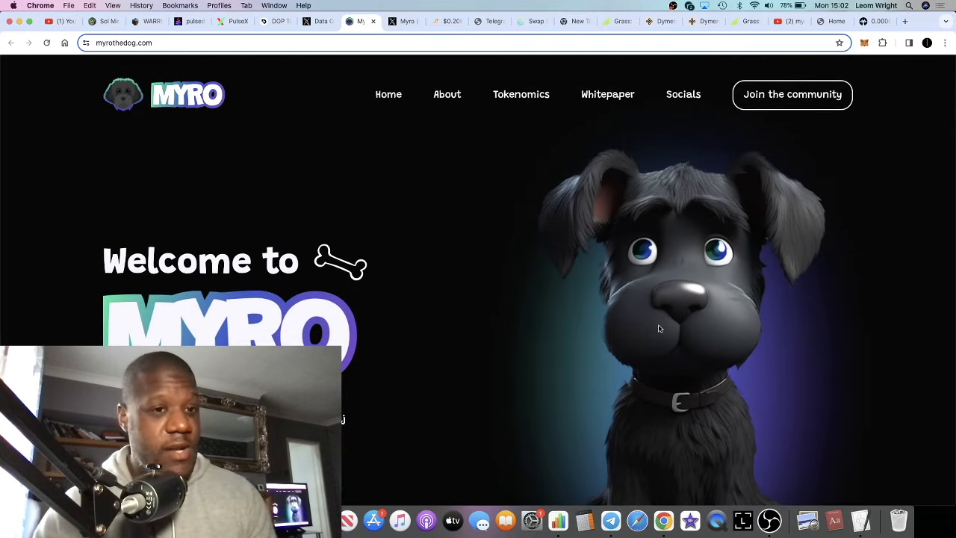
- Scroll the Myro site, open Jupiter's SOL-to-$MYRO swap page, then view Myro's X profile
scroll("down", 3)
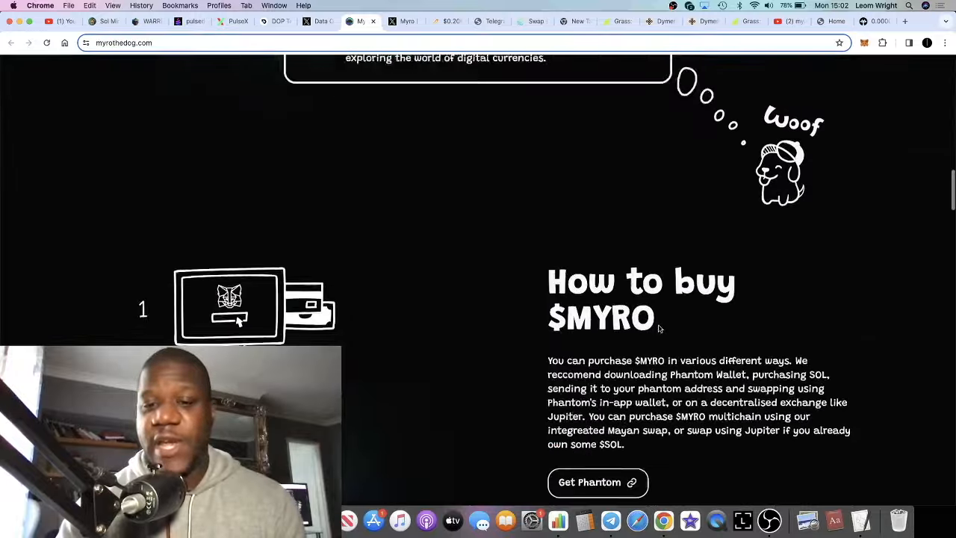
scroll("down", 3)
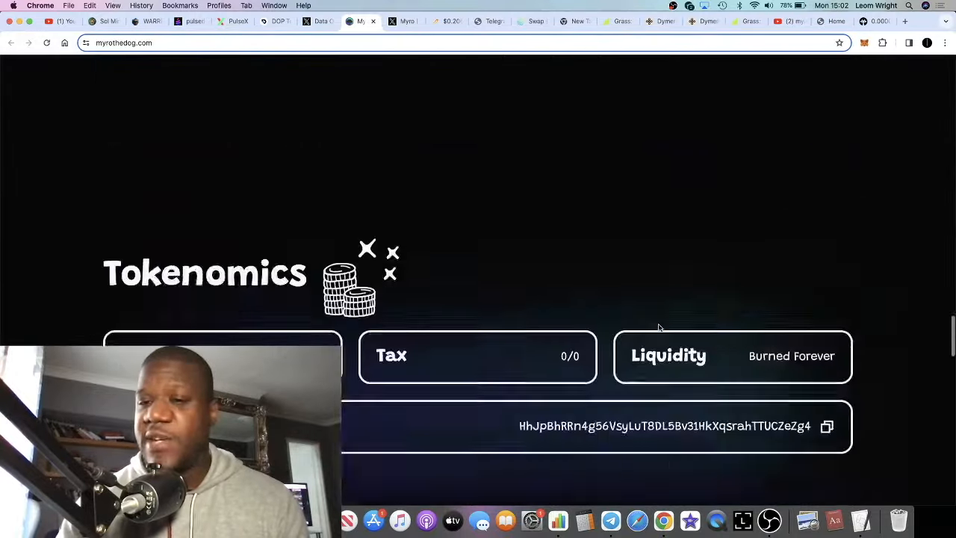
scroll("down", 3)
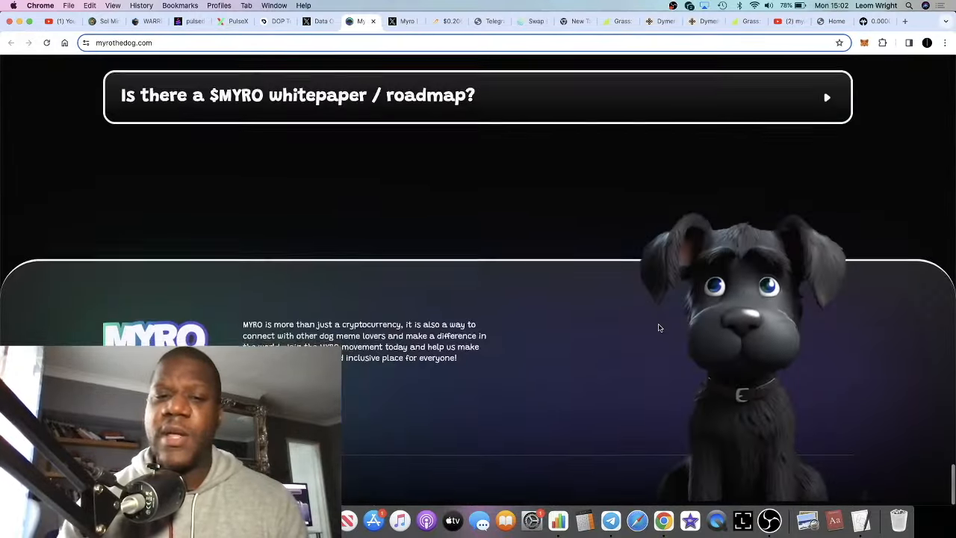
scroll("down", 3)
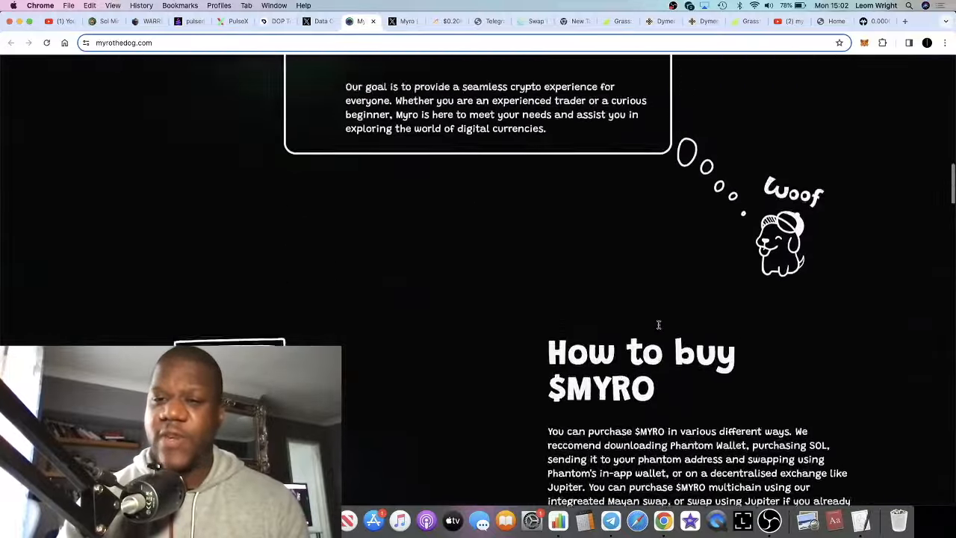
scroll("up", 3)
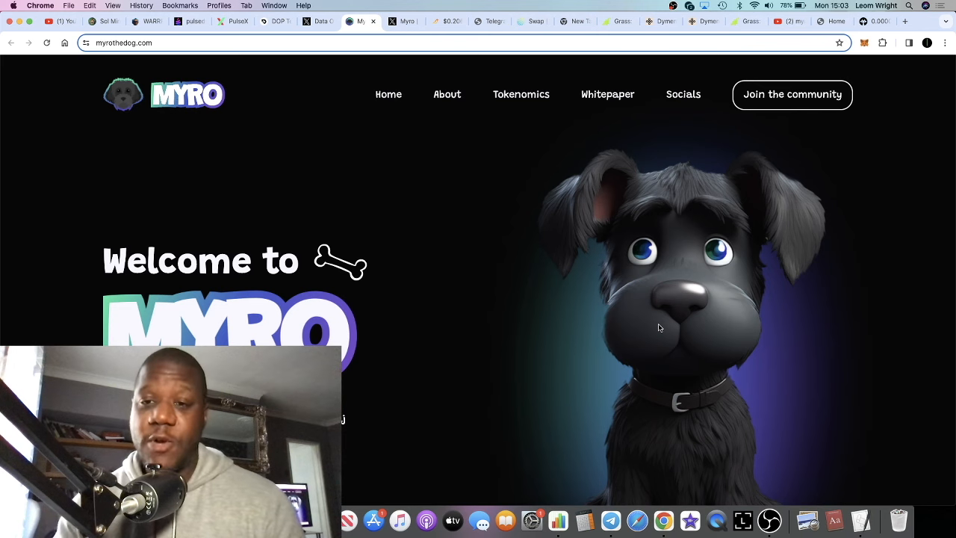
scroll("down", 3)
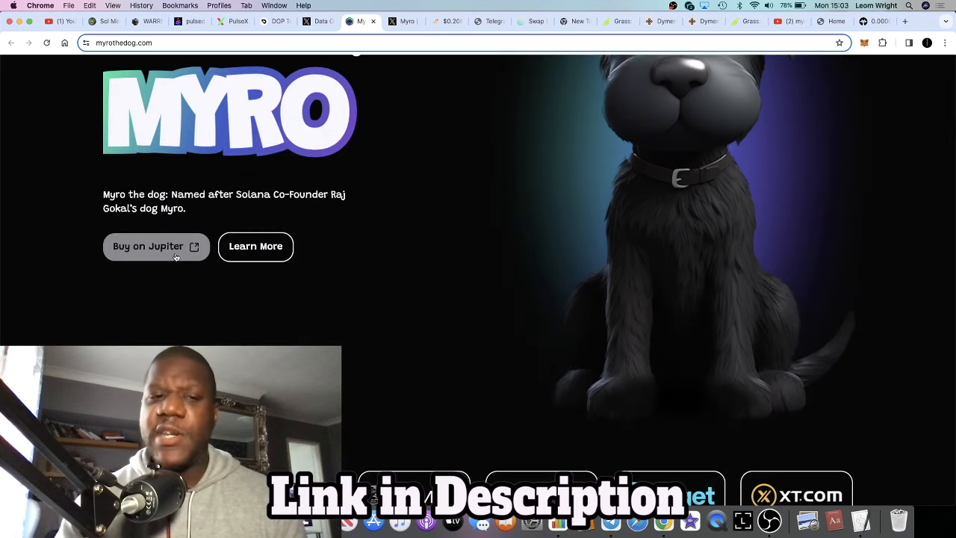
left_click(156, 247)
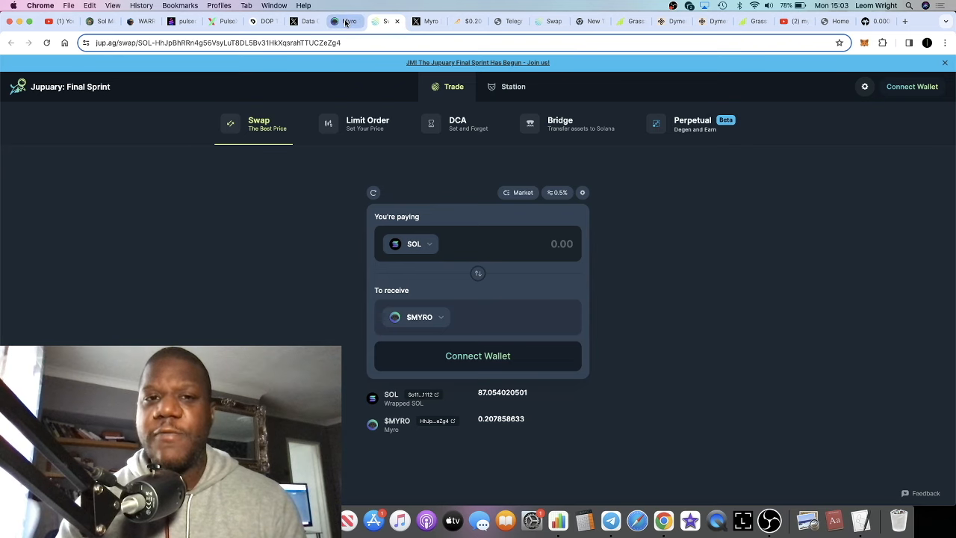
left_click(346, 21)
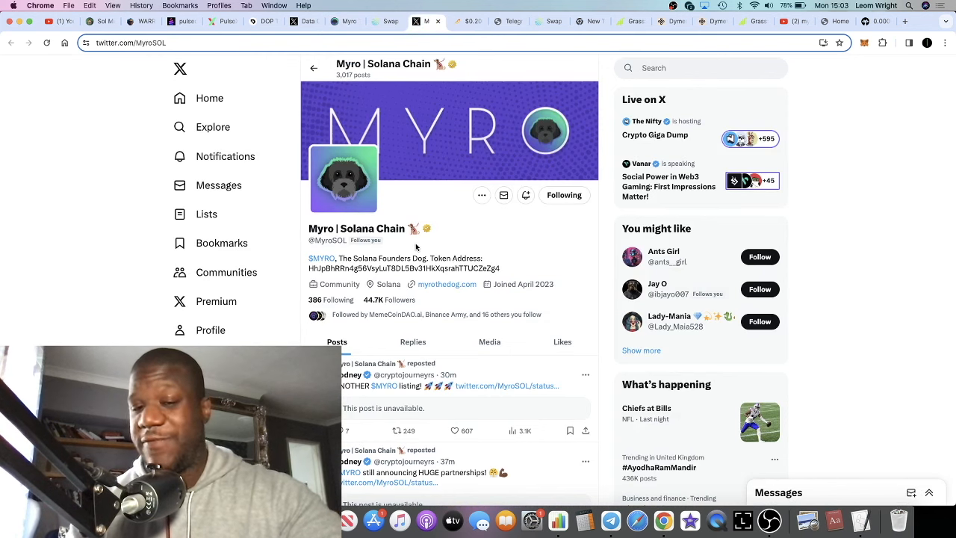
scroll("down", 3)
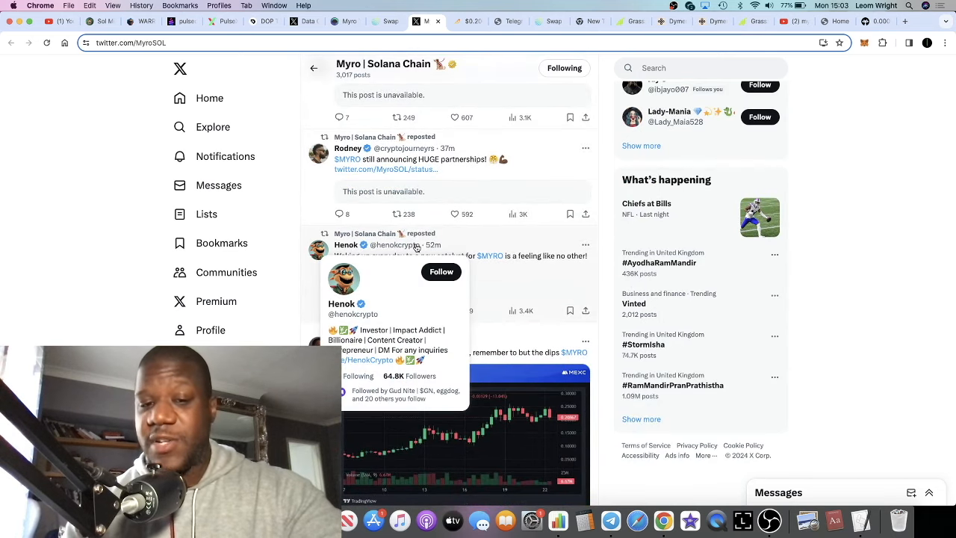
scroll("down", 3)
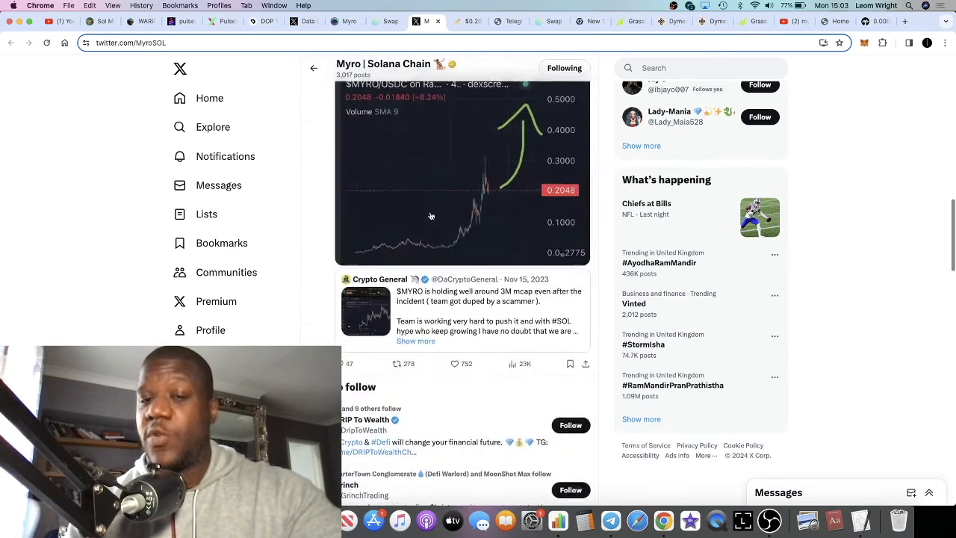
scroll("up", 3)
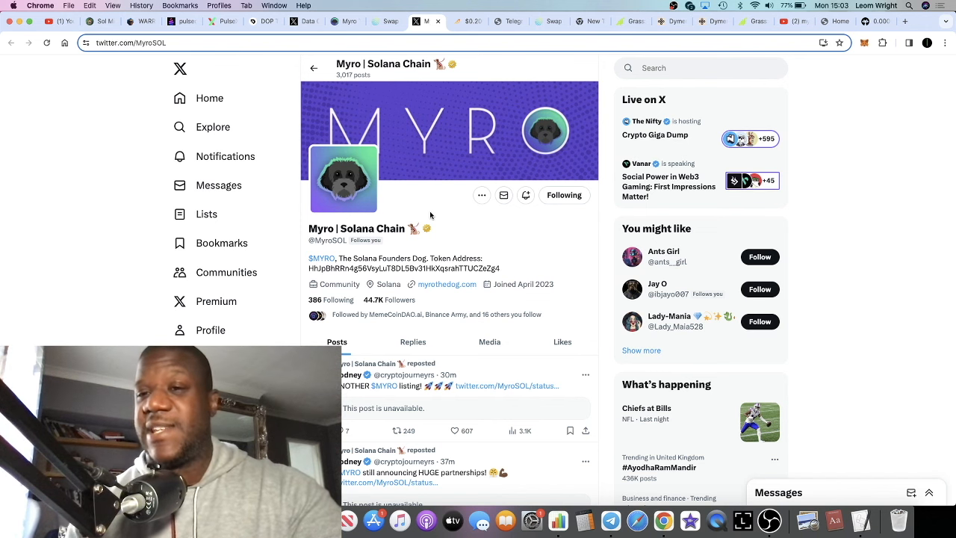
mouse_move(738, 11)
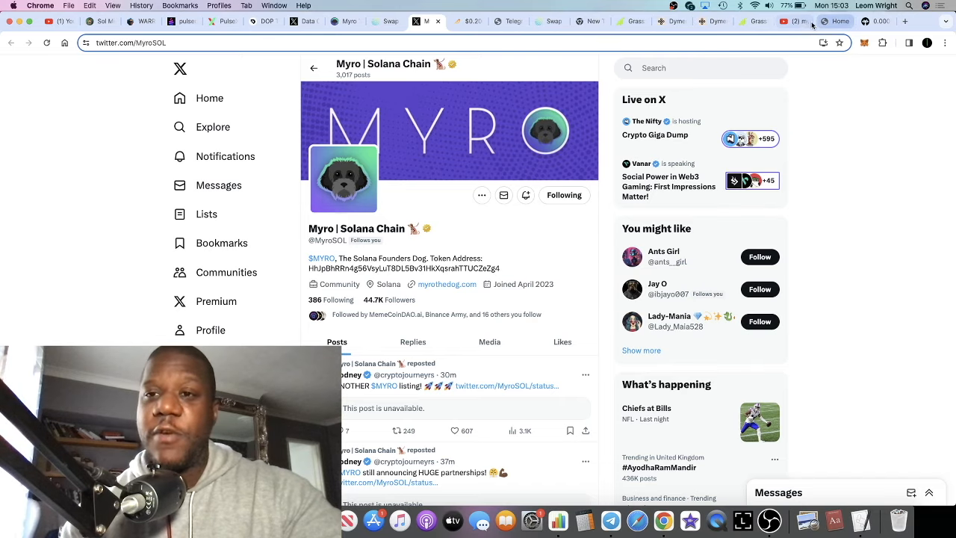
- Scroll through YouTube's 'myro' results, including Shorts and related videos, and return to the top
left_click(428, 21)
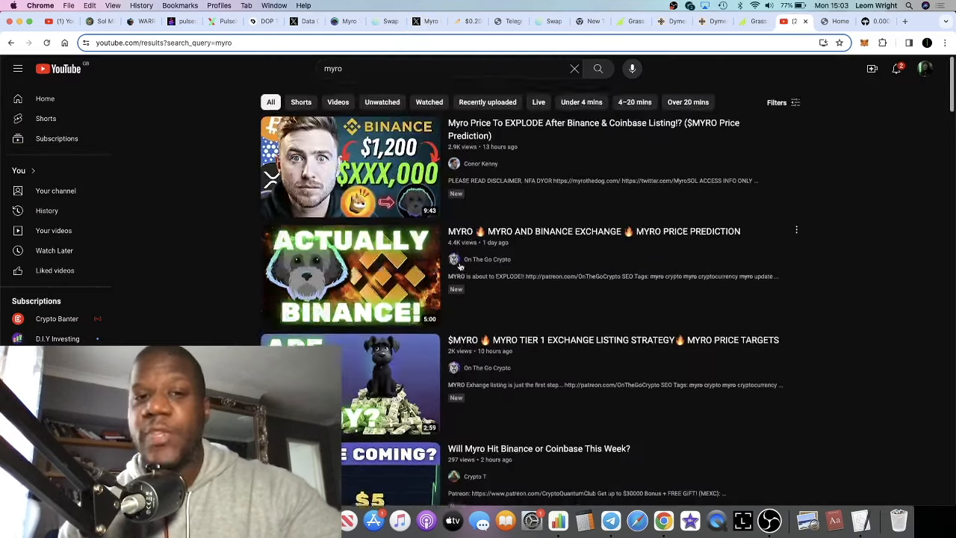
scroll("down", 3)
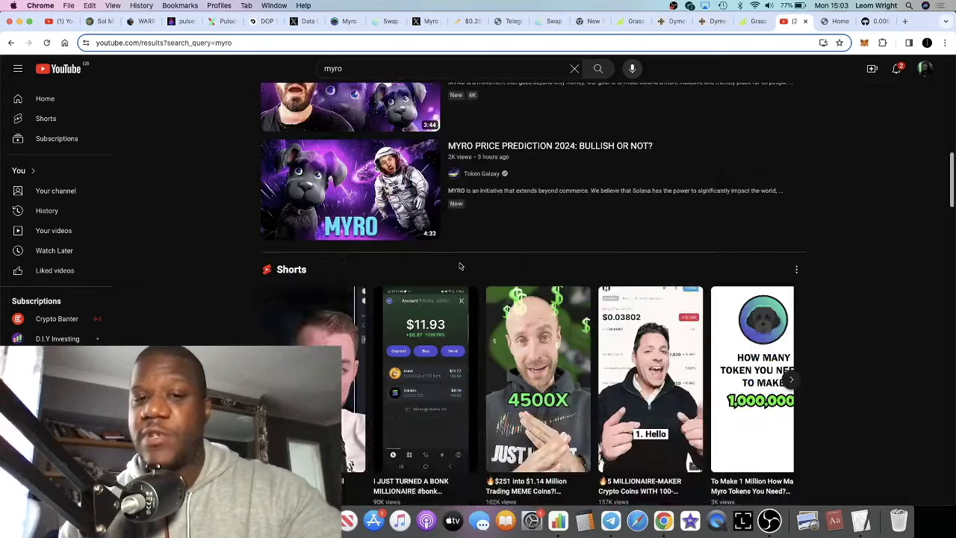
scroll("down", 3)
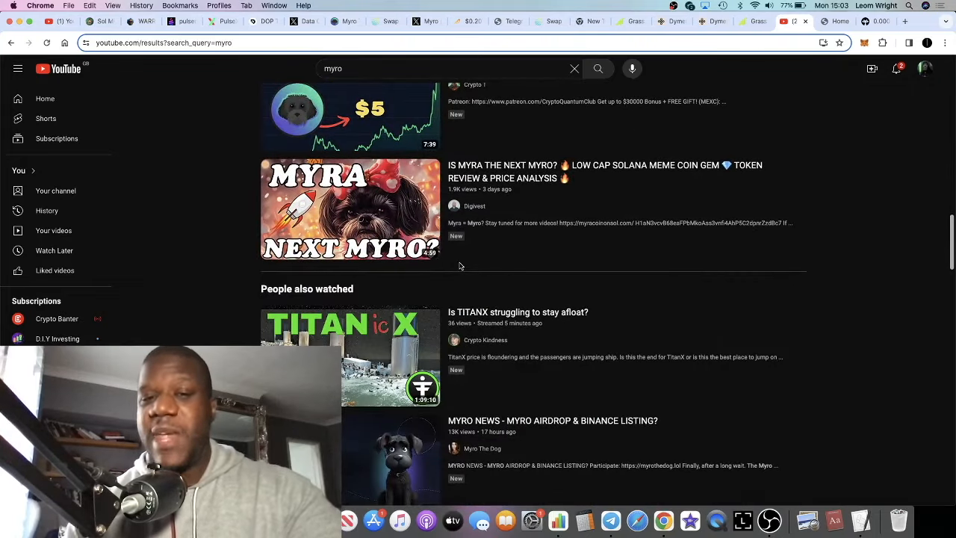
scroll("down", 3)
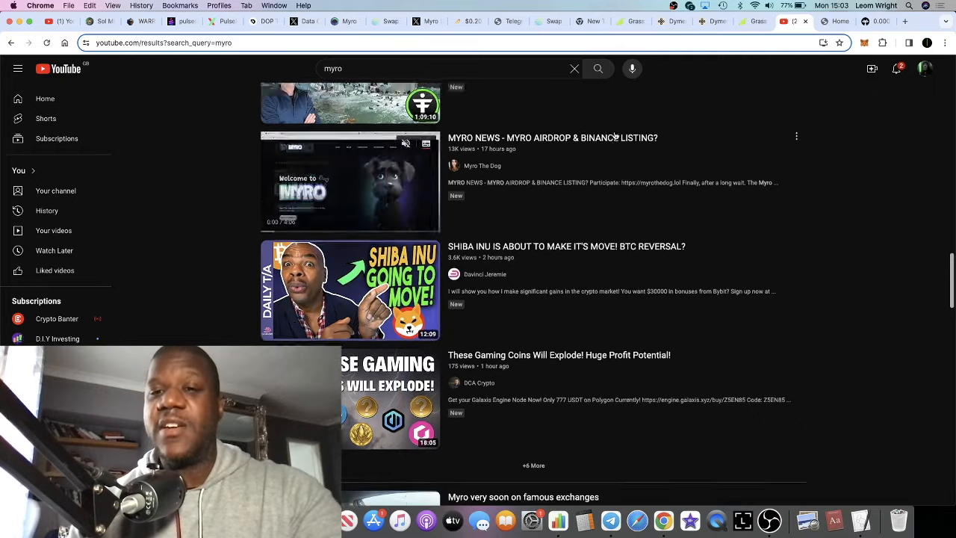
scroll("up", 3)
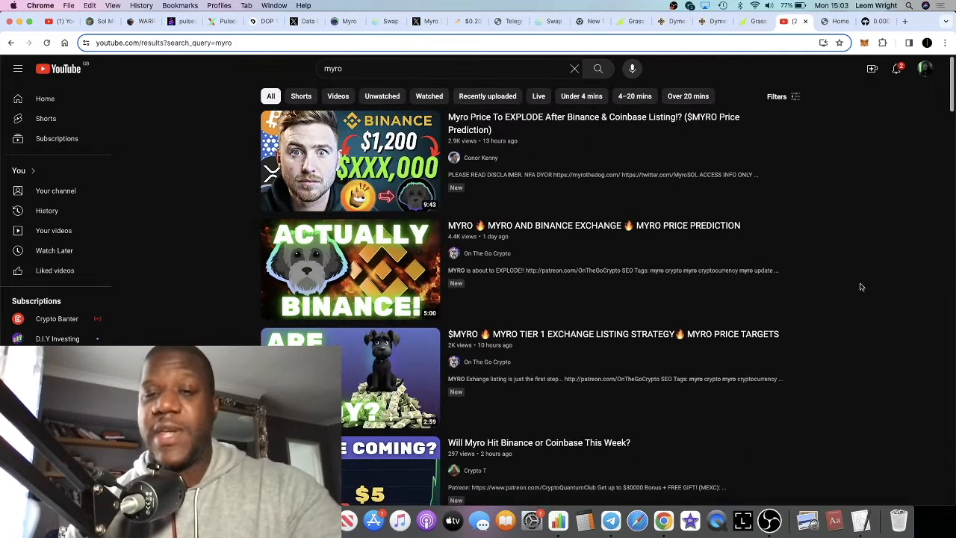
mouse_move(870, 278)
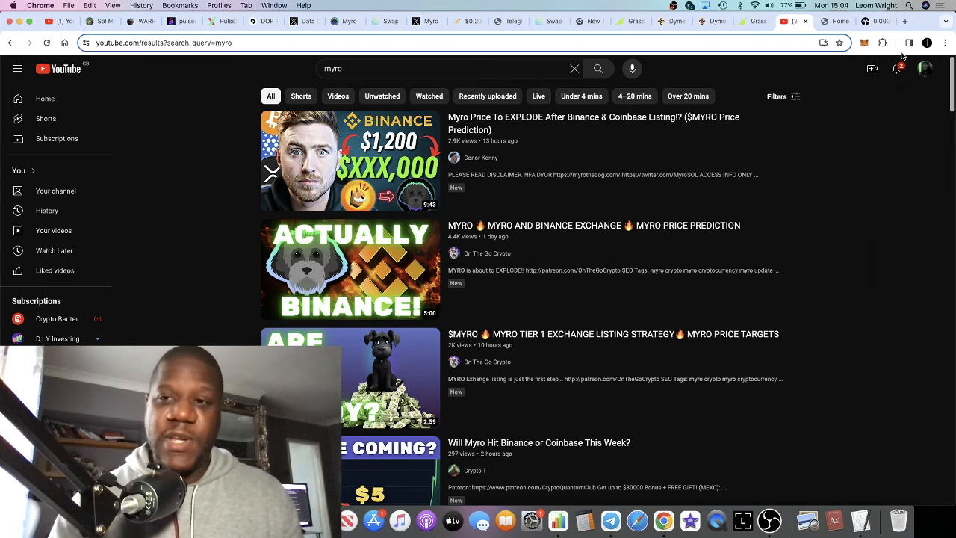
- Search CoinMarketCap for 'myro', open the Myro coin page and set the chart to All
left_click(907, 20)
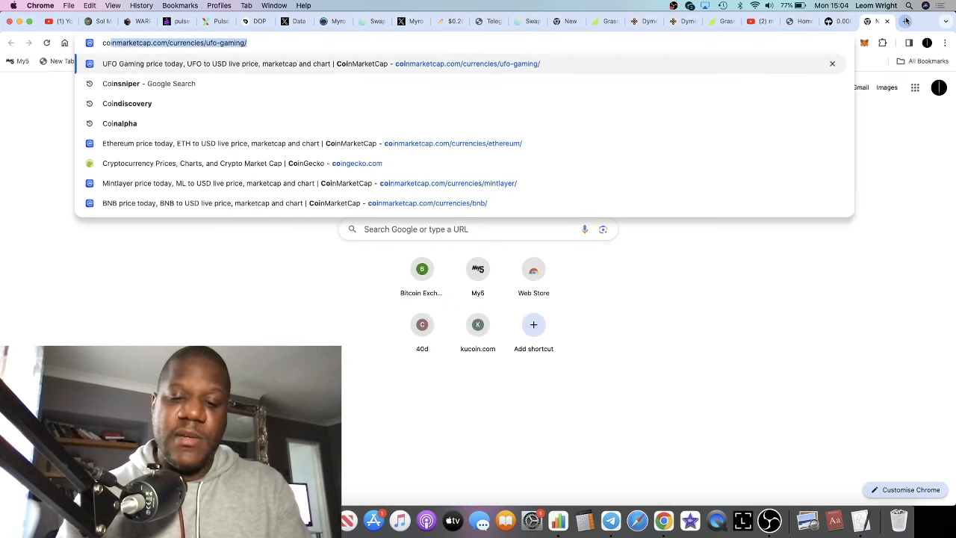
left_click(299, 64)
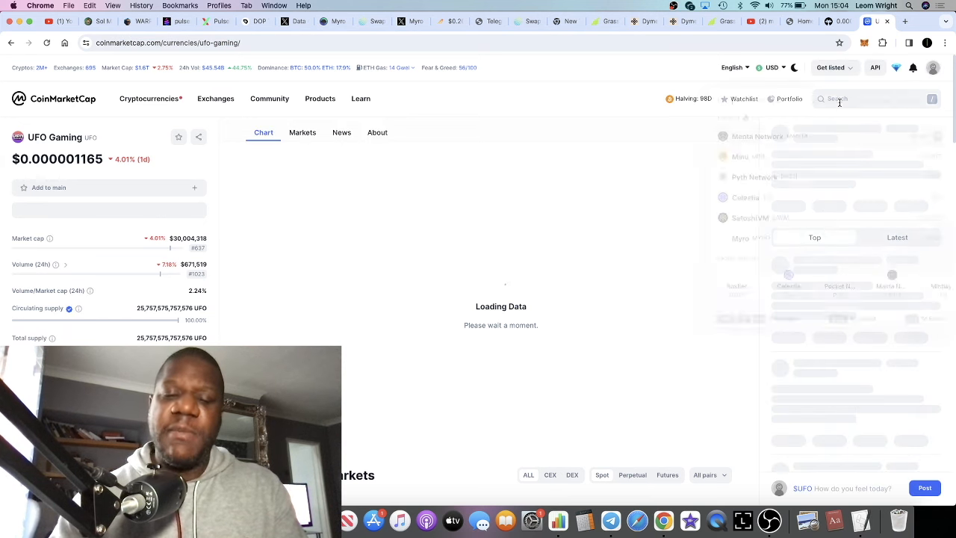
type("myro")
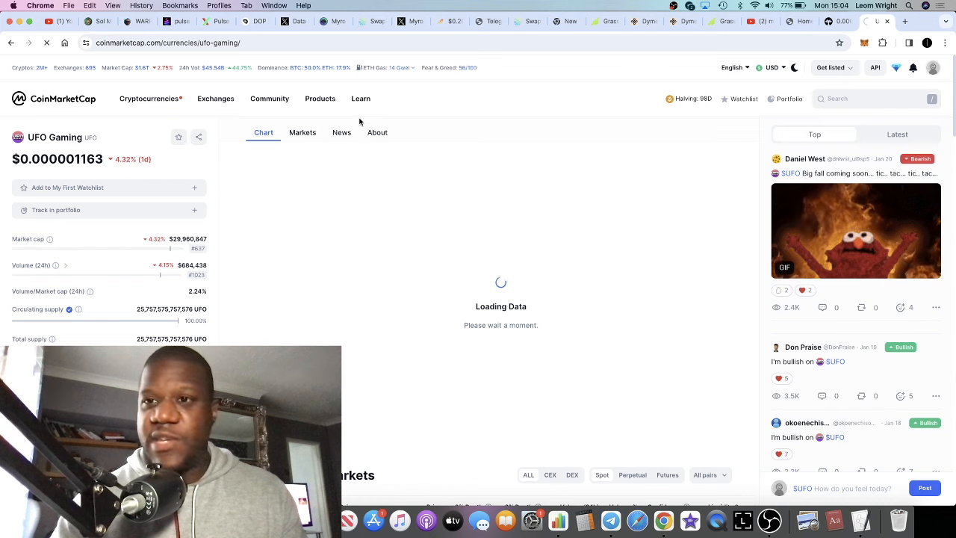
left_click(320, 98)
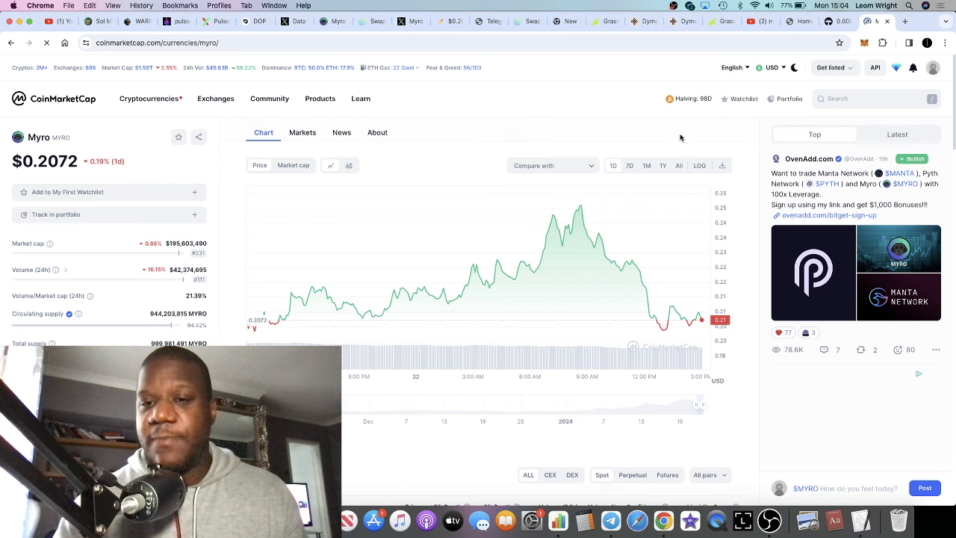
left_click(678, 165)
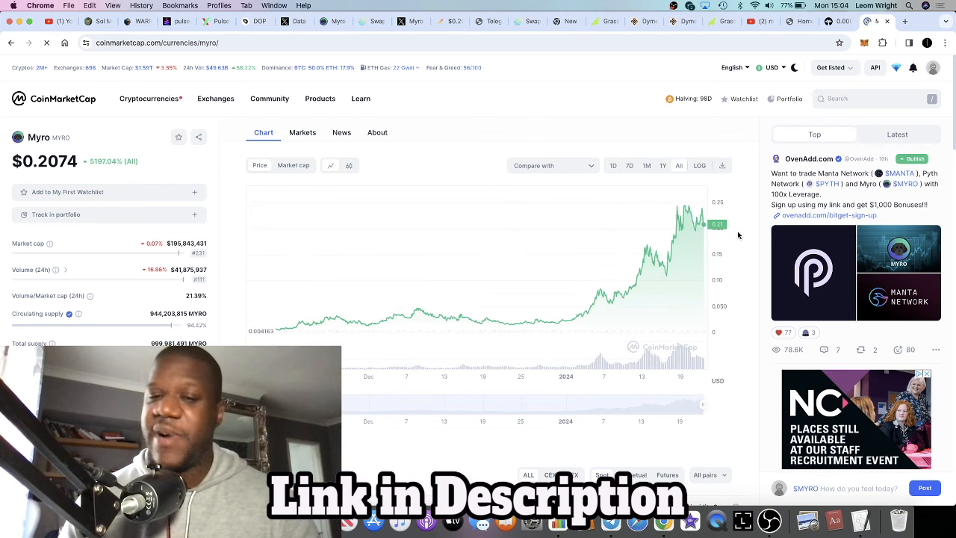
mouse_move(335, 313)
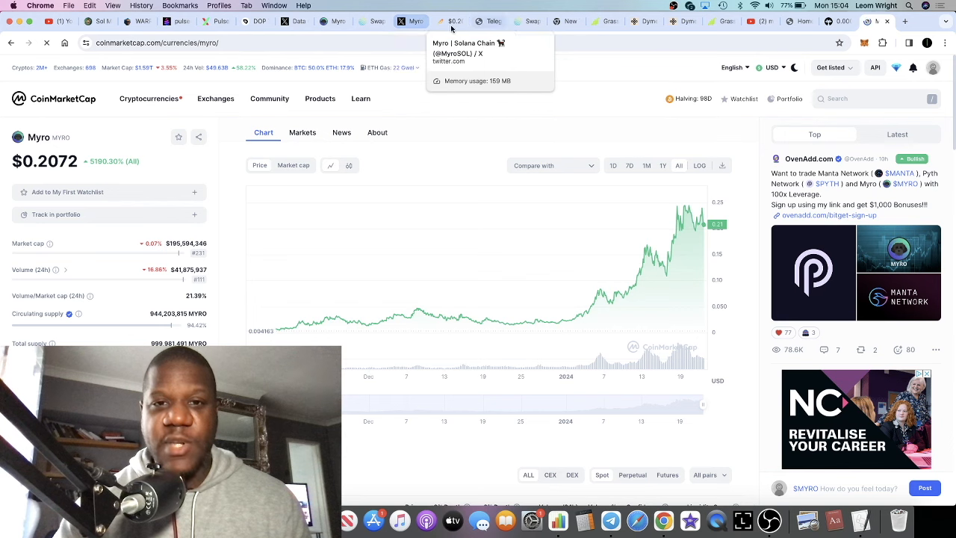
- Bring up Birdeye's $MYRO/USD page and open the 4h chart timeframe list
left_click(449, 21)
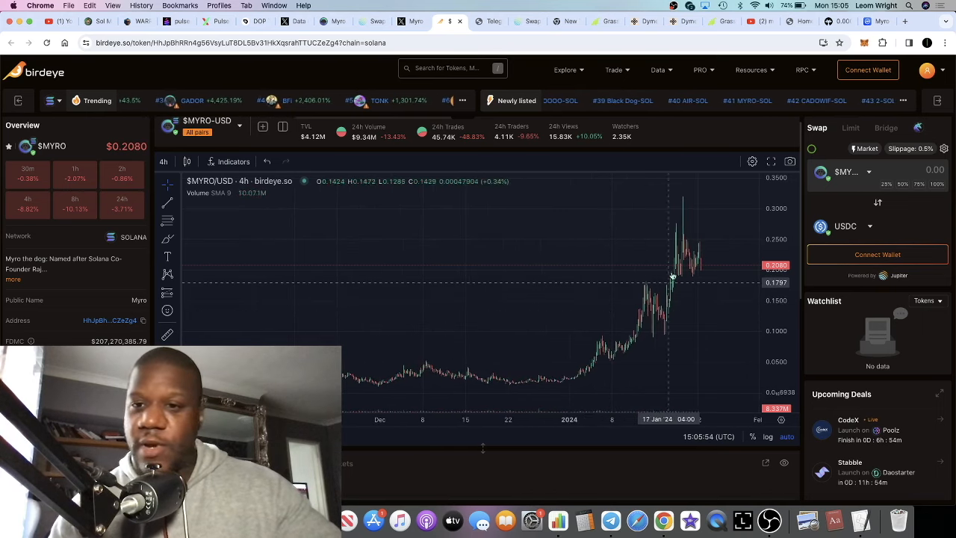
mouse_move(679, 261)
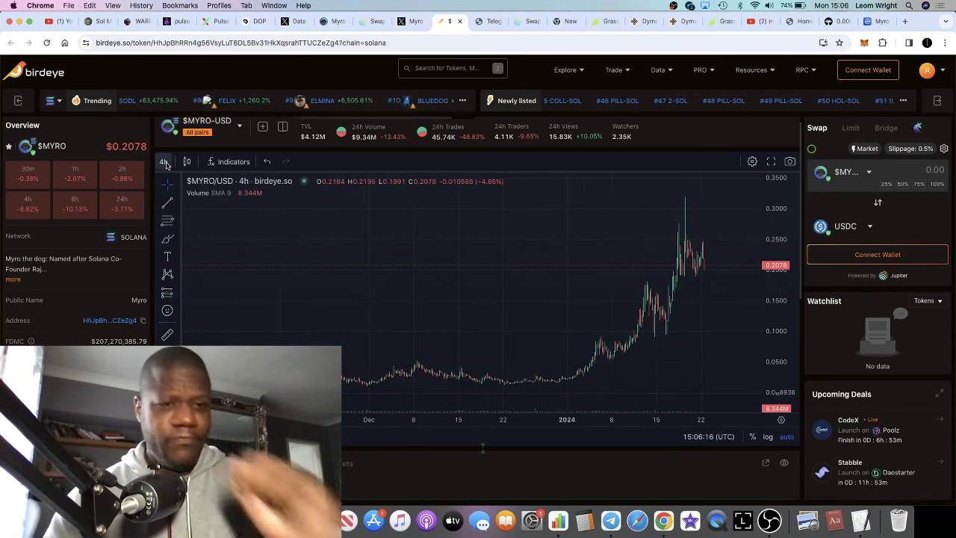
left_click(163, 161)
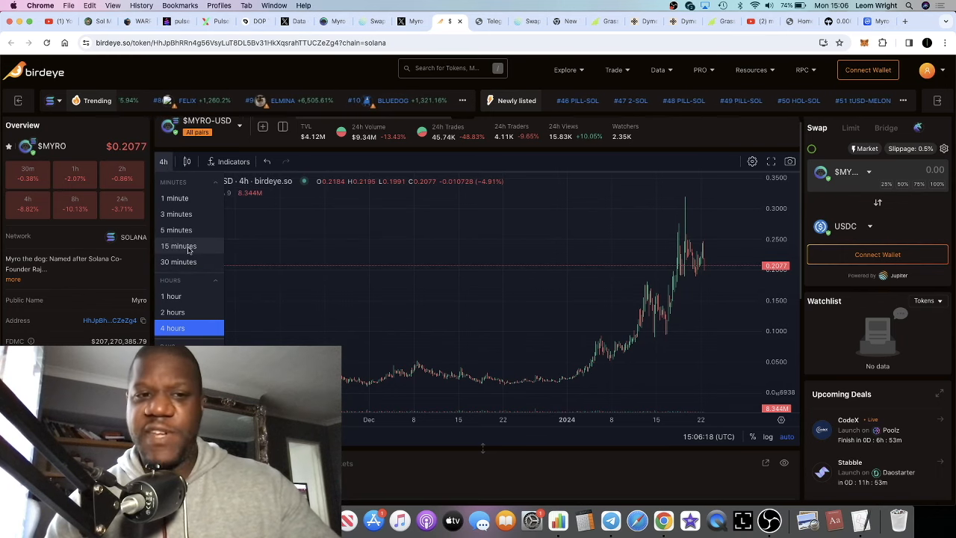
- Set the Birdeye $MYRO/USD chart interval to 1 hour
left_click(171, 296)
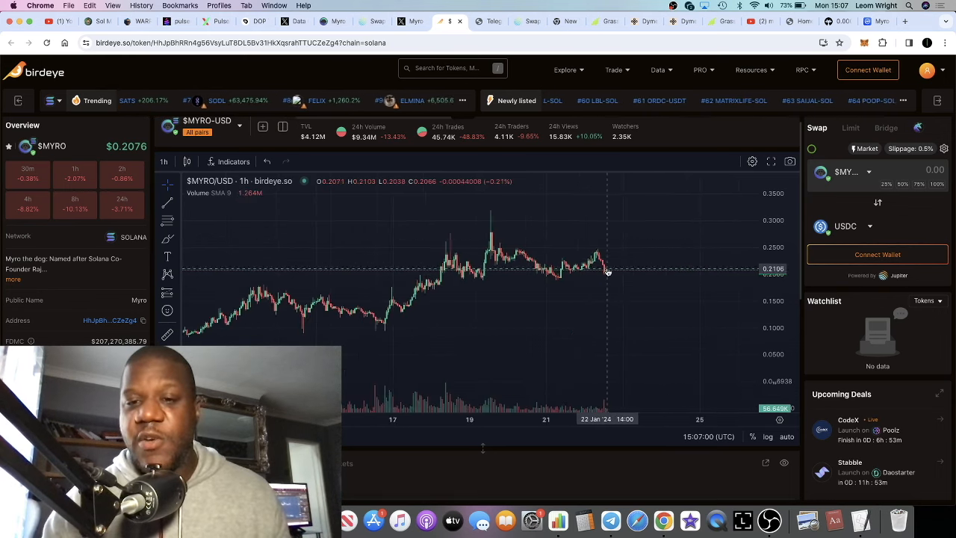
mouse_move(608, 258)
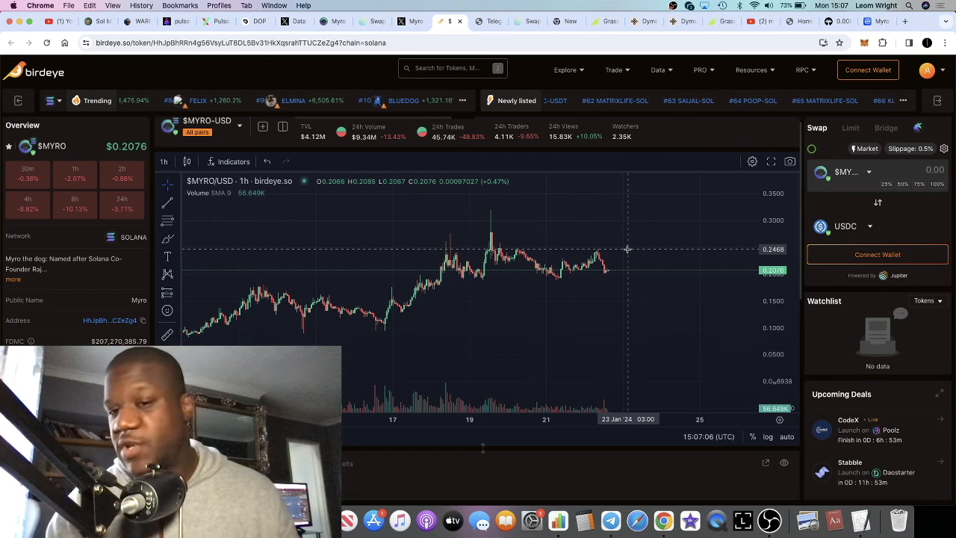
mouse_move(652, 216)
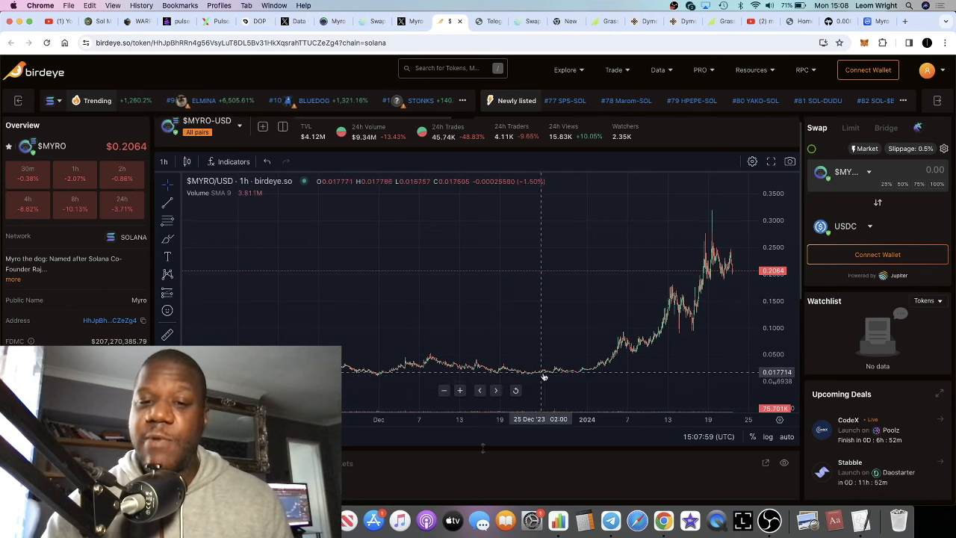
mouse_move(549, 335)
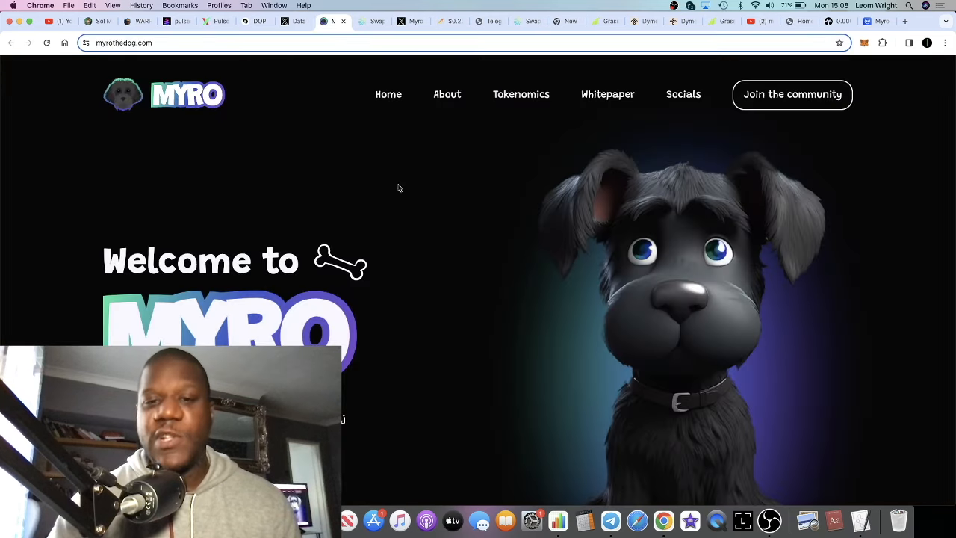
- Scroll down past the intro to the exchange listings
scroll("down", 3)
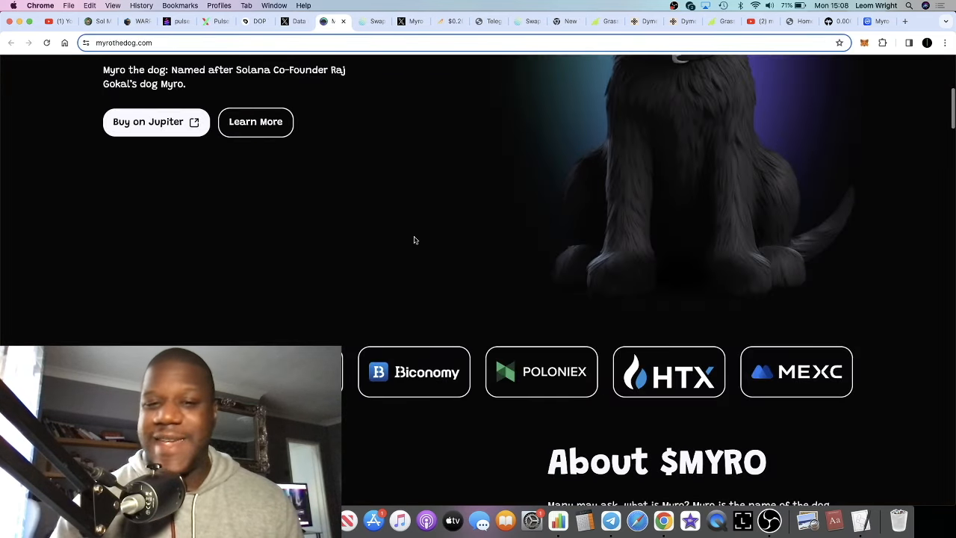
scroll("down", 3)
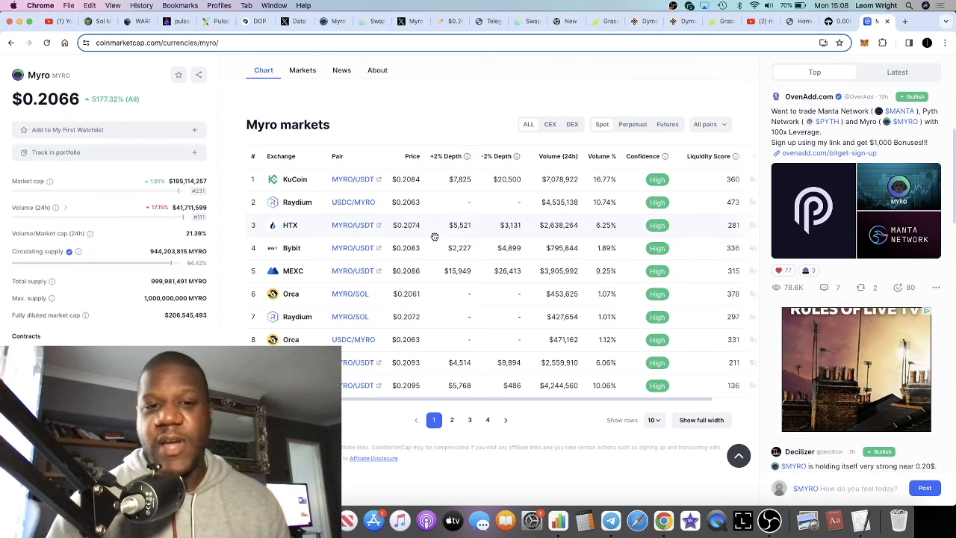
- Scroll Myro's CoinMarketCap page between the markets table, price chart and market cap figures
scroll("down", 3)
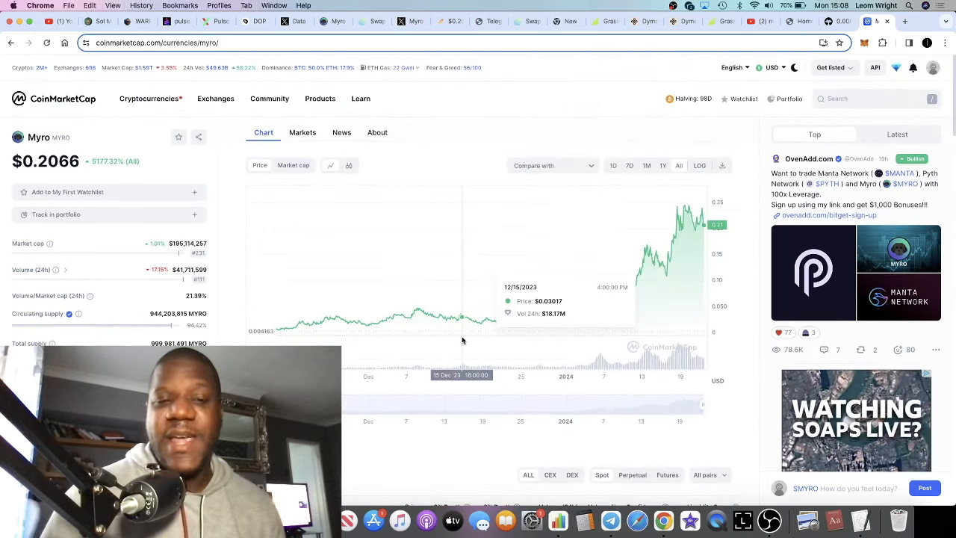
mouse_move(515, 317)
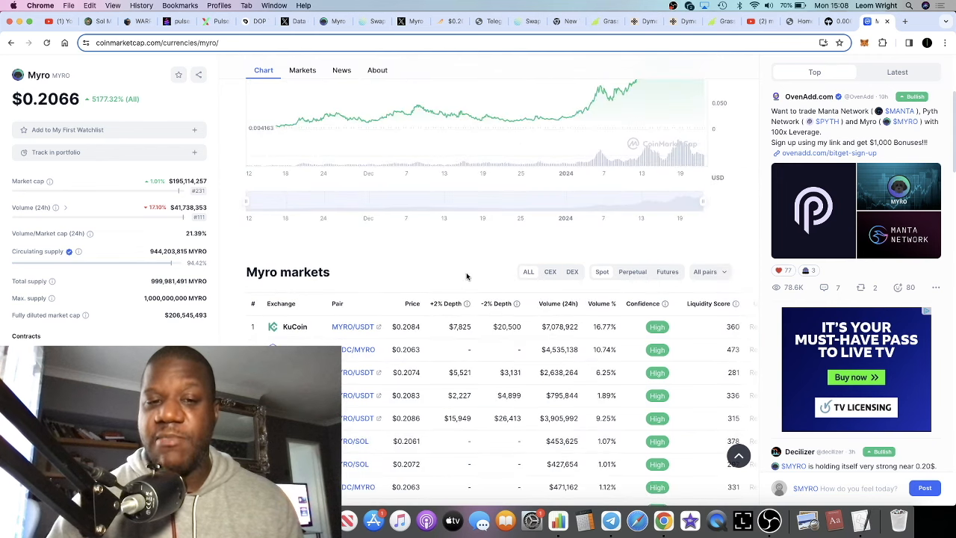
scroll("up", 3)
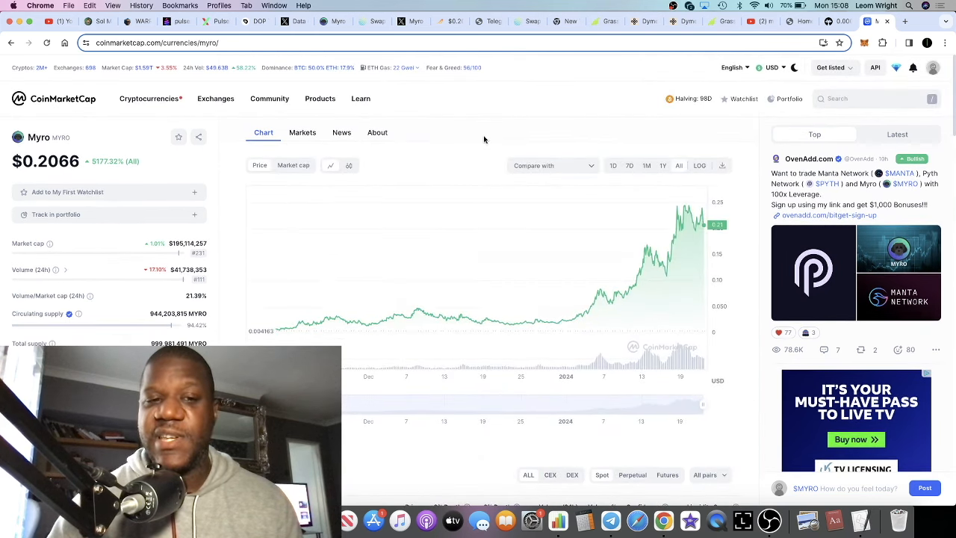
mouse_move(162, 291)
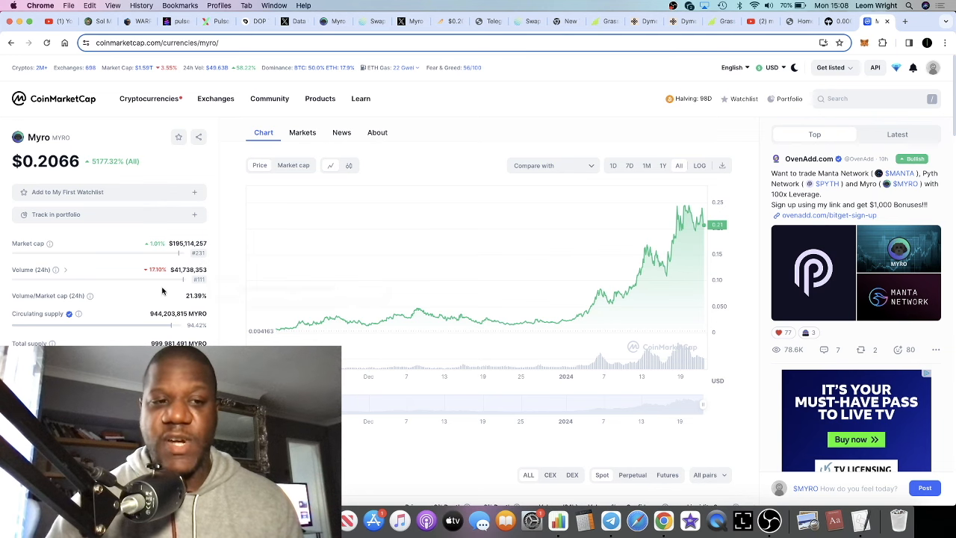
mouse_move(182, 325)
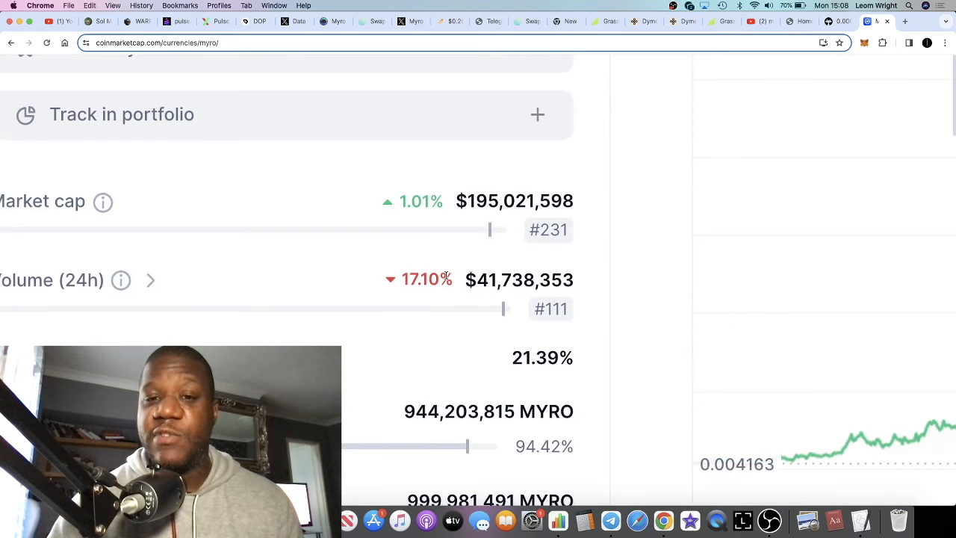
scroll("up", 3)
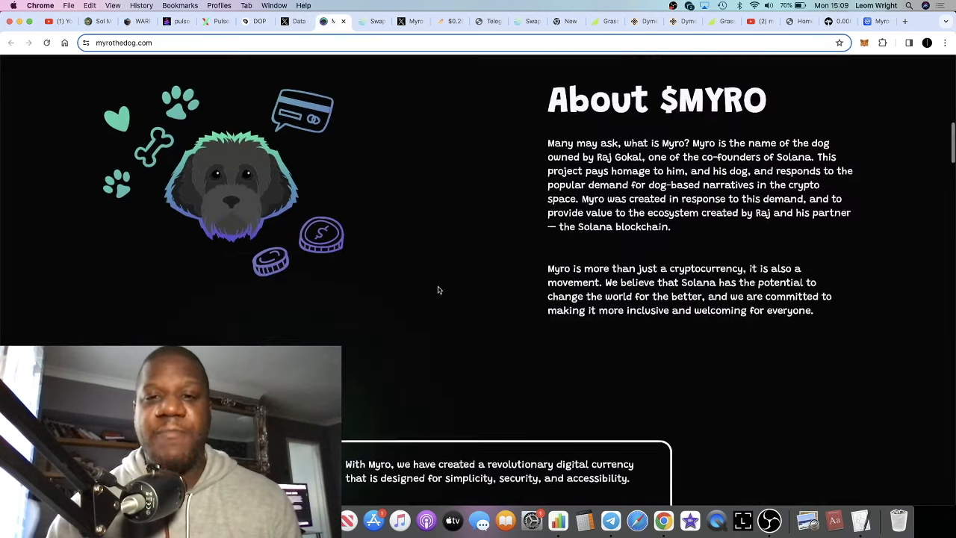
- Scroll myrothedog.com to the FAQ, expand the whitepaper question and follow its 'here' link
scroll("down", 3)
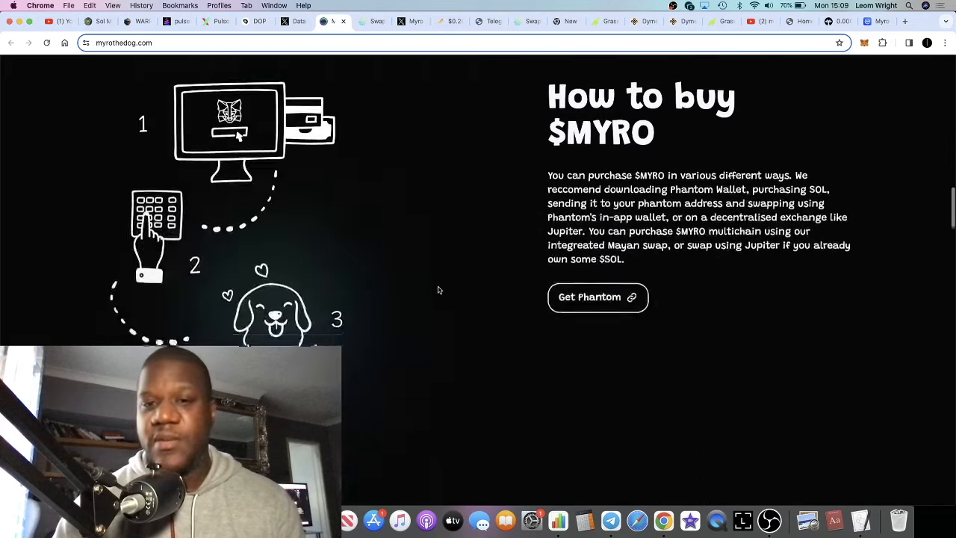
scroll("down", 3)
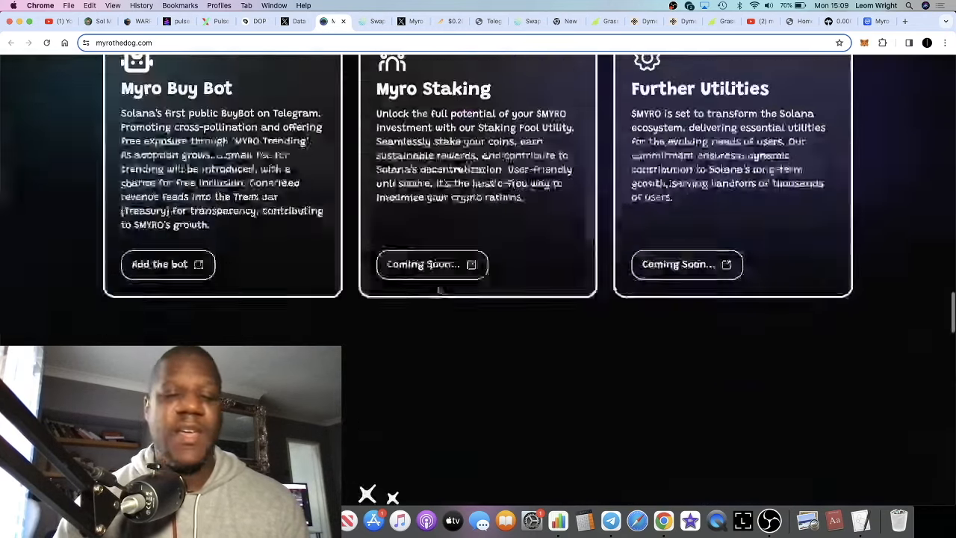
scroll("up", 3)
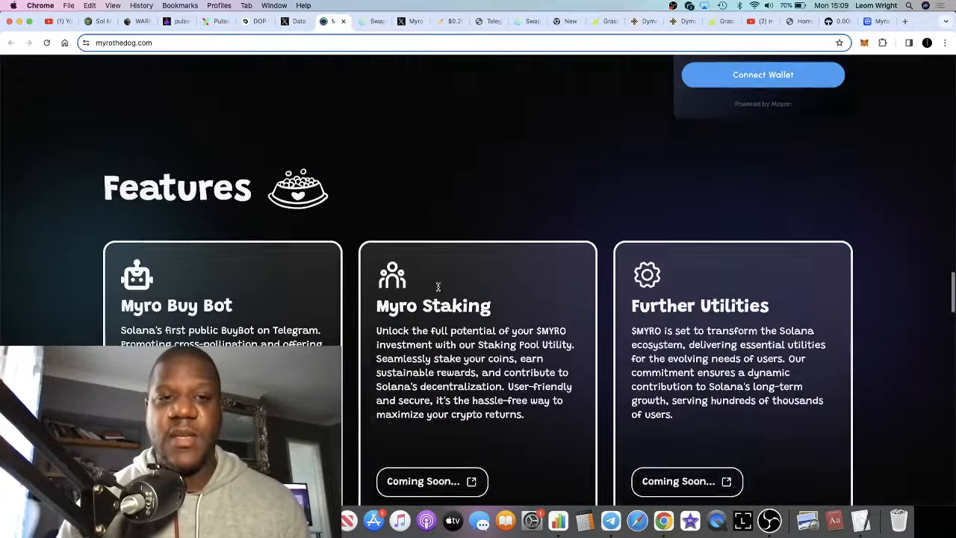
scroll("down", 3)
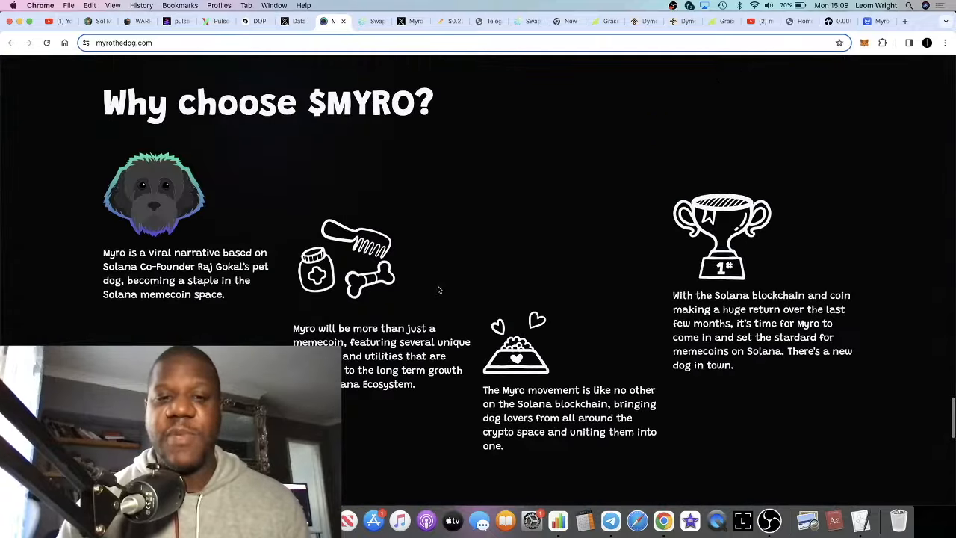
scroll("down", 3)
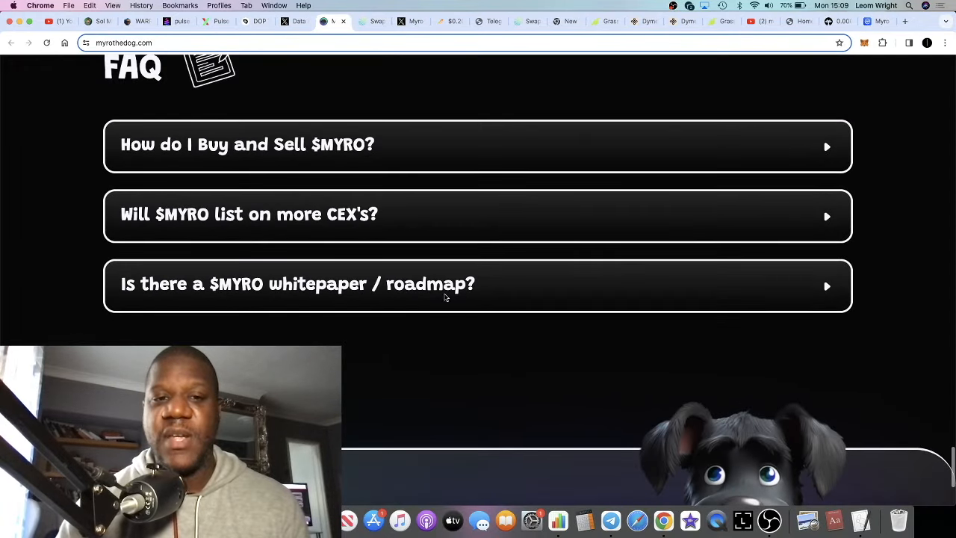
mouse_move(471, 143)
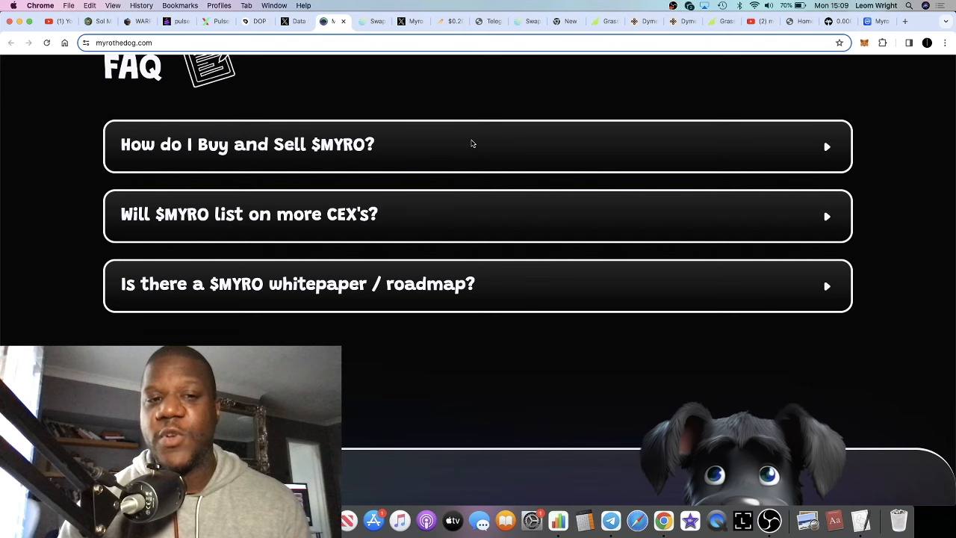
scroll("up", 3)
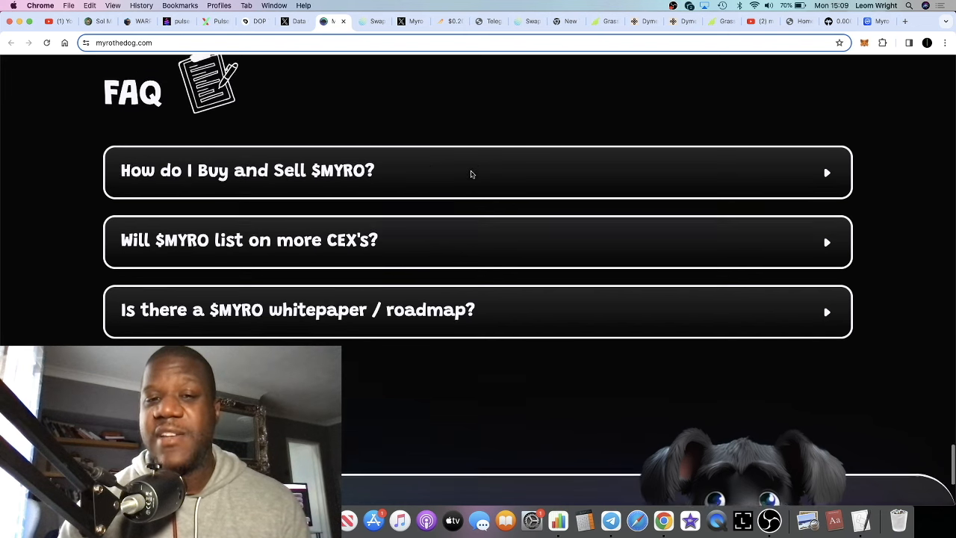
left_click(477, 309)
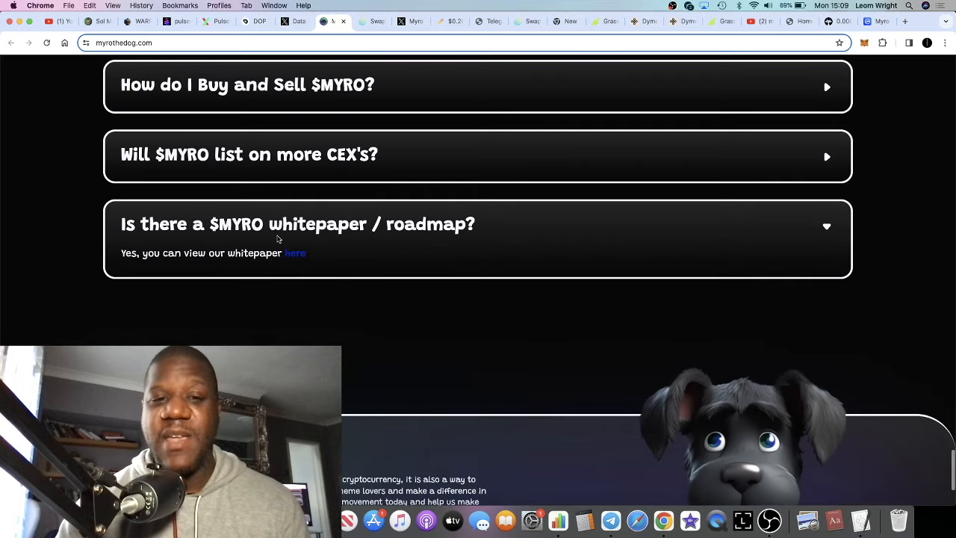
mouse_move(290, 261)
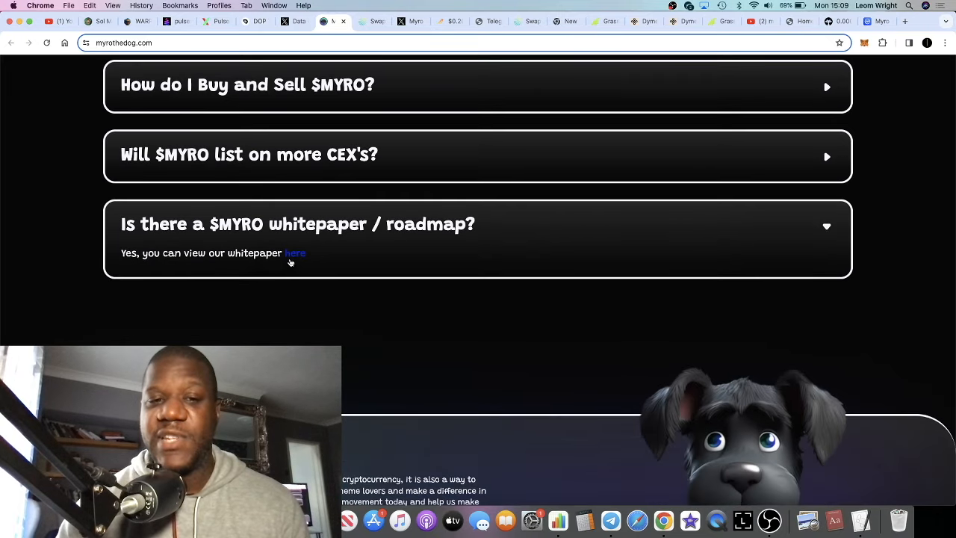
left_click(294, 254)
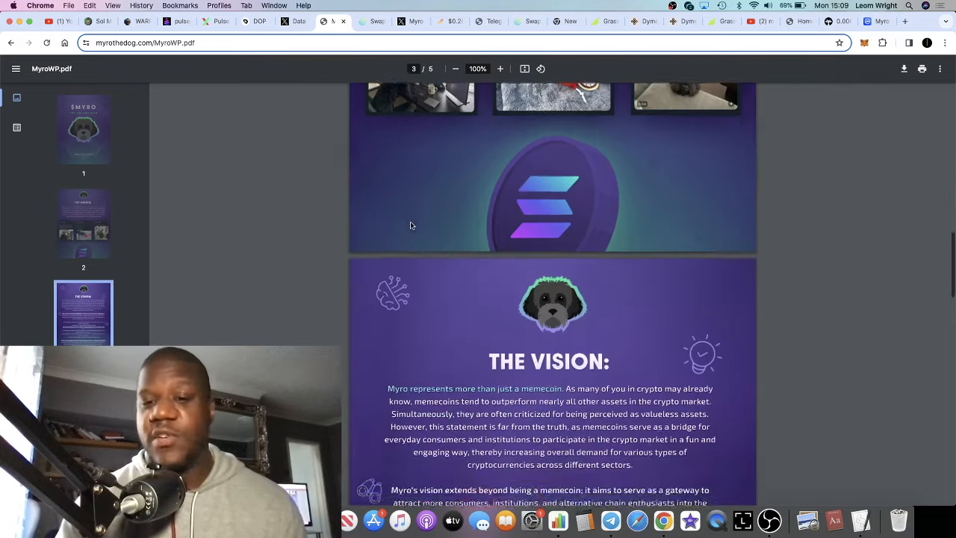
- Scroll MyroWP.pdf through the Vision and utility pages, then back to the cover
scroll("down", 3)
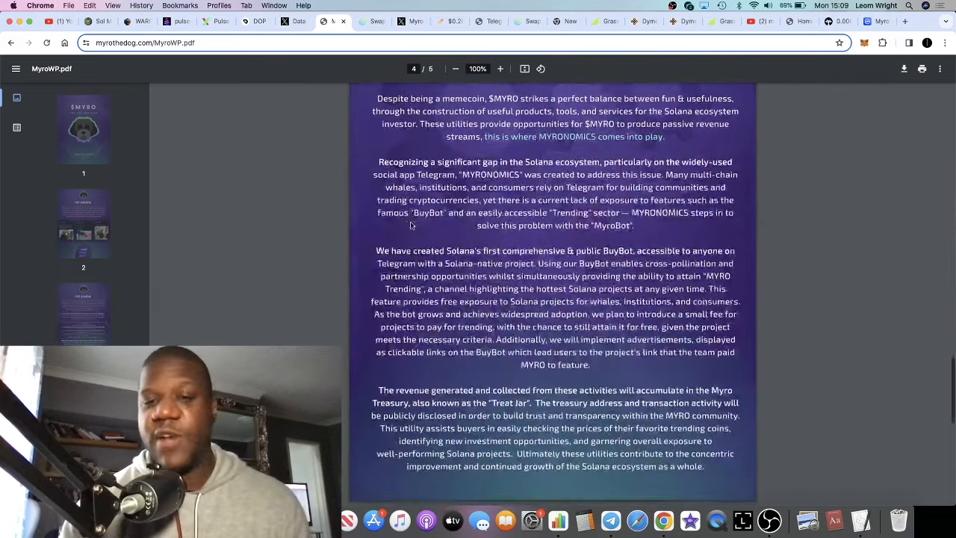
scroll("down", 3)
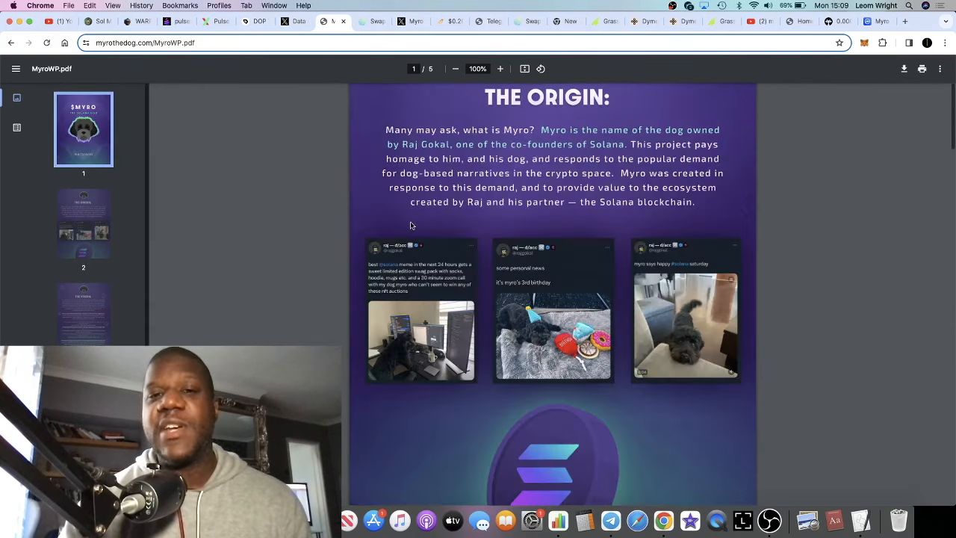
scroll("up", 3)
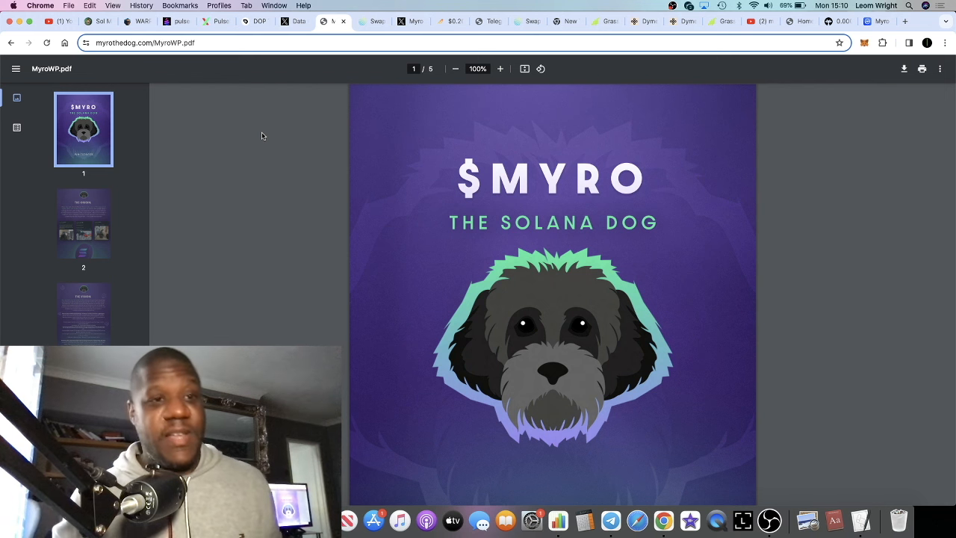
mouse_move(173, 84)
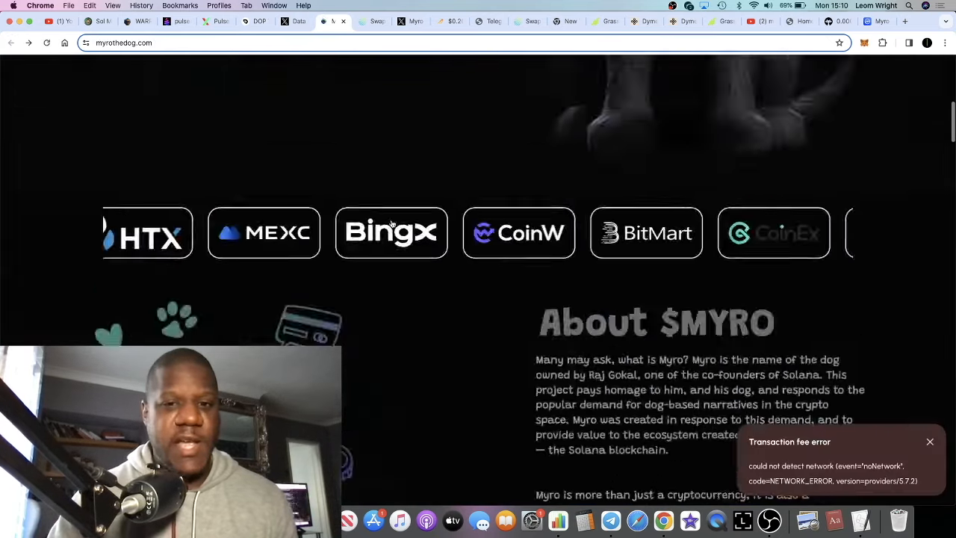
- Close the 'Transaction fee error' toast, scroll the Myro home page, and open the Telegram community
scroll("up", 3)
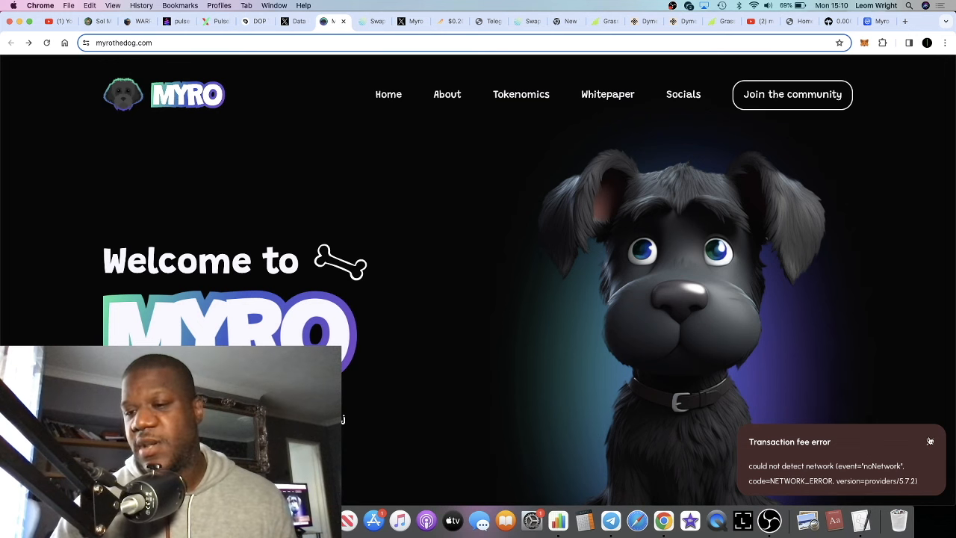
left_click(930, 441)
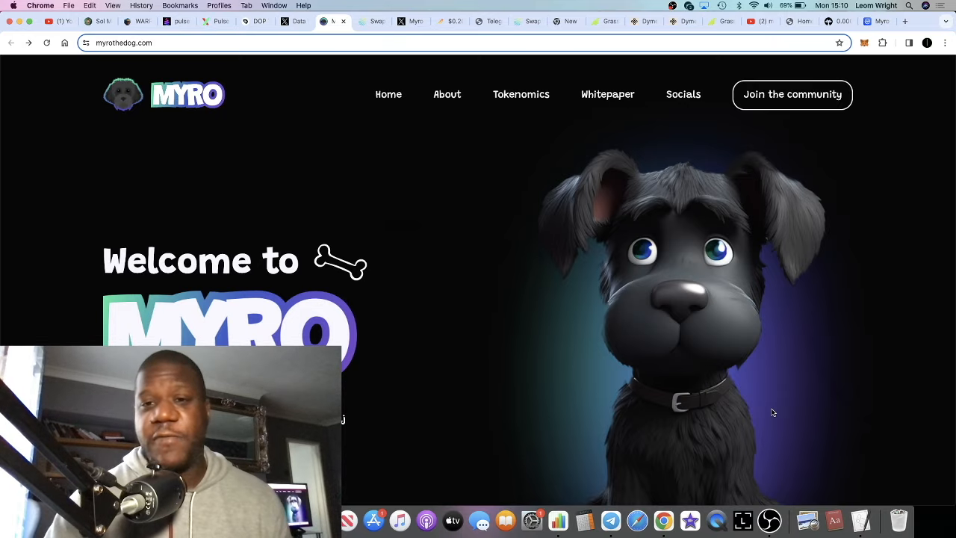
scroll("down", 3)
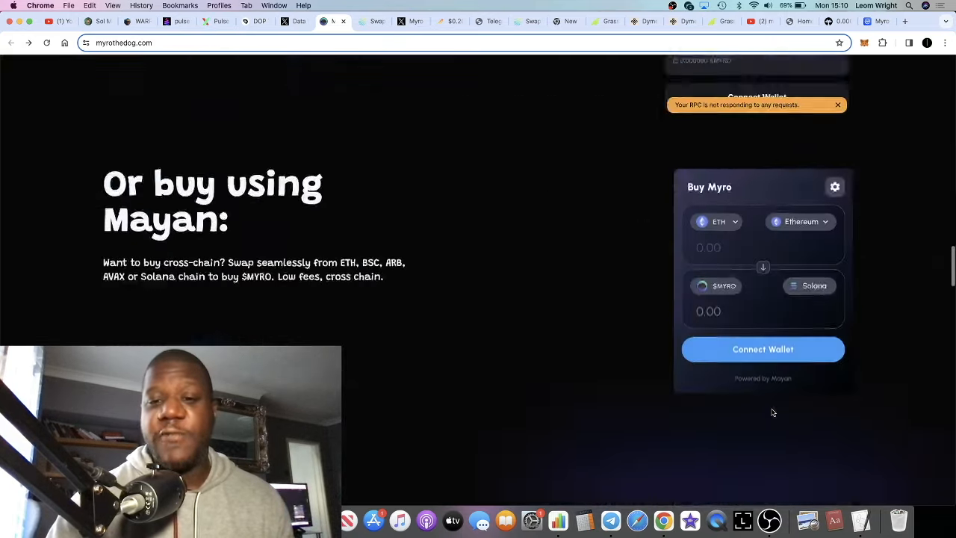
scroll("up", 3)
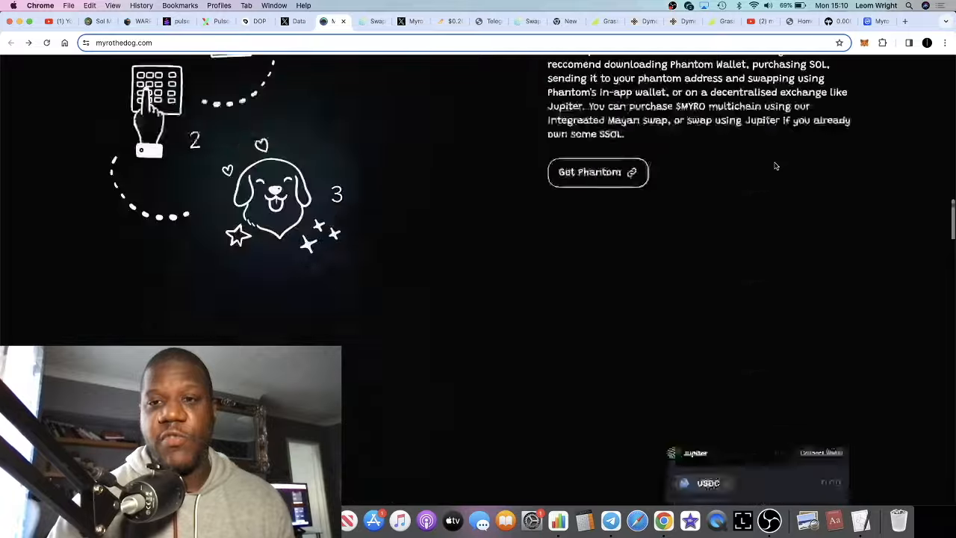
scroll("up", 3)
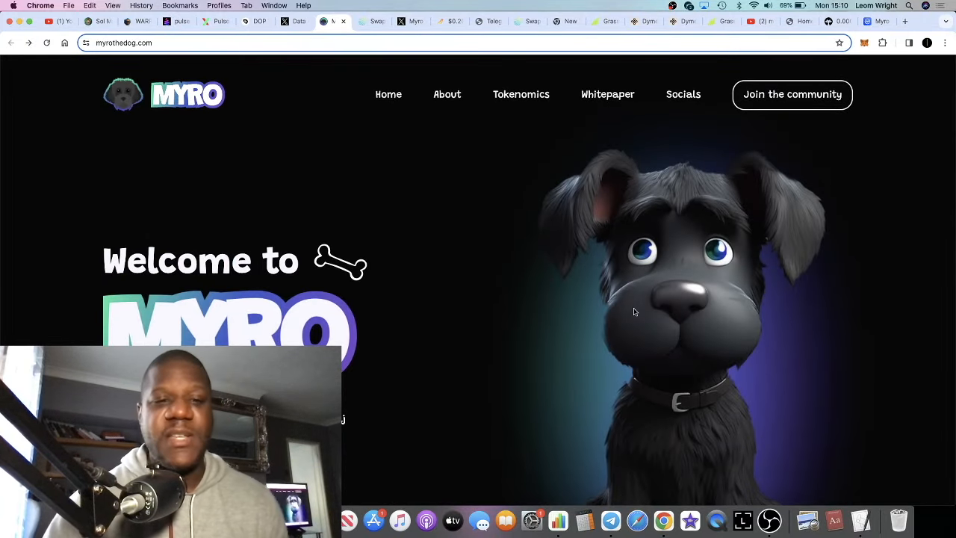
left_click(610, 520)
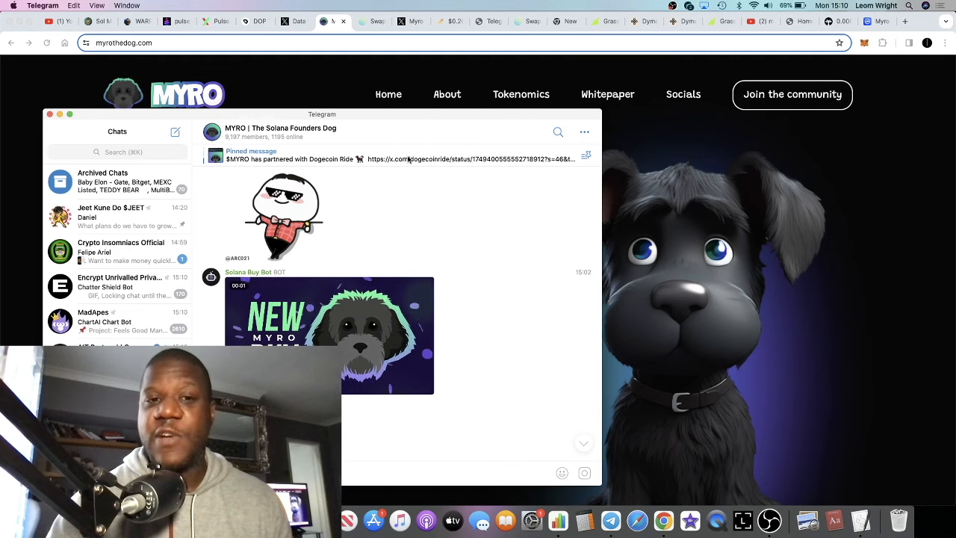
- Close the MYRO Solana Founders Dog Telegram chat to reveal the Myro website in Chrome
left_click(51, 114)
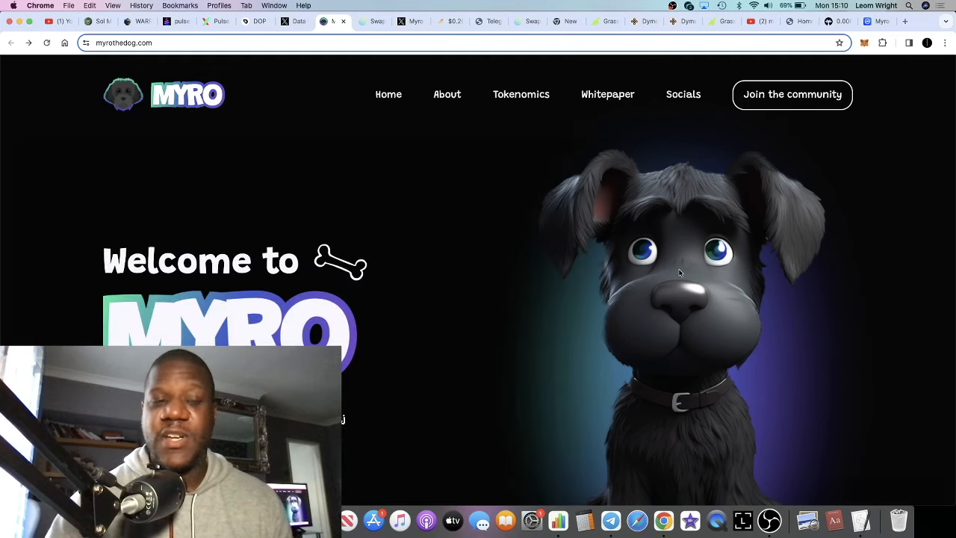
mouse_move(573, 330)
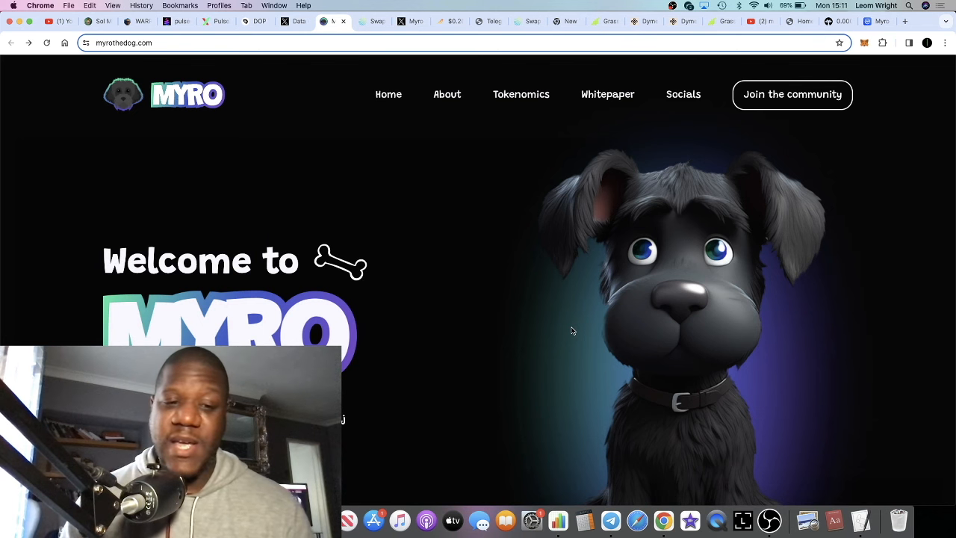